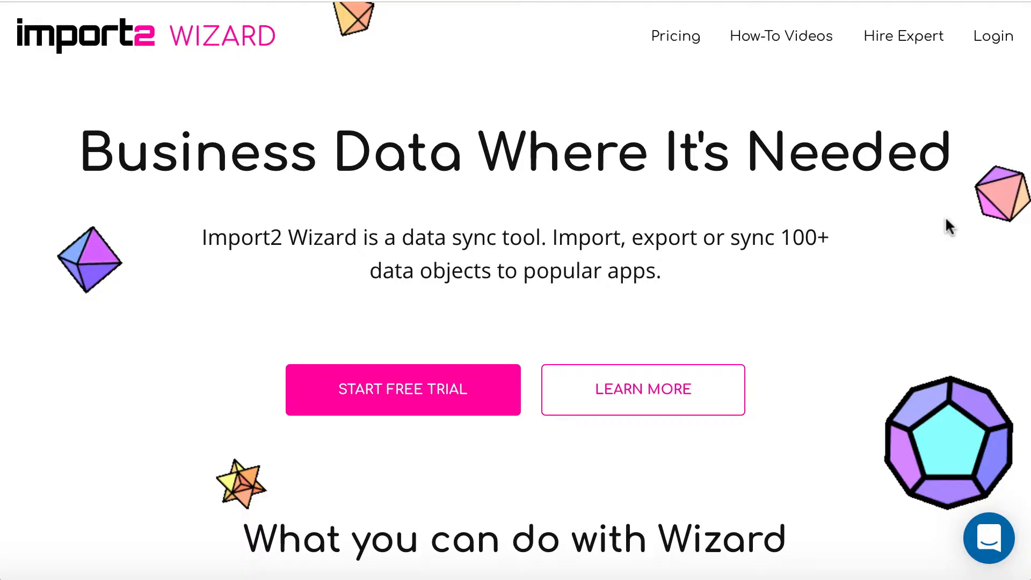
{"action": "mouse_move", "coordinate": [997, 39]}
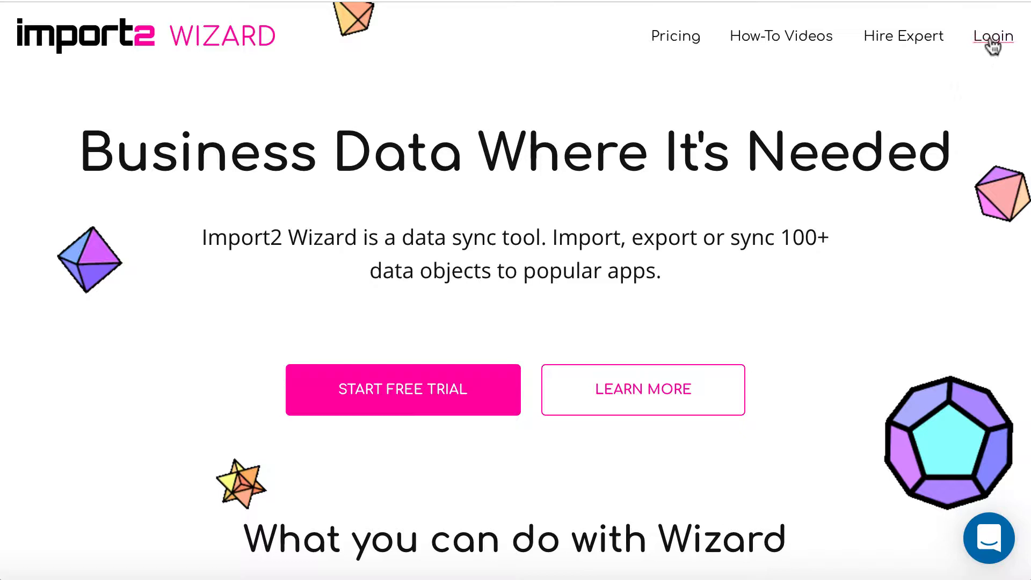
- Log in to the Import2 Wizard account and reach the dashboard
{"action": "left_click", "coordinate": [995, 35]}
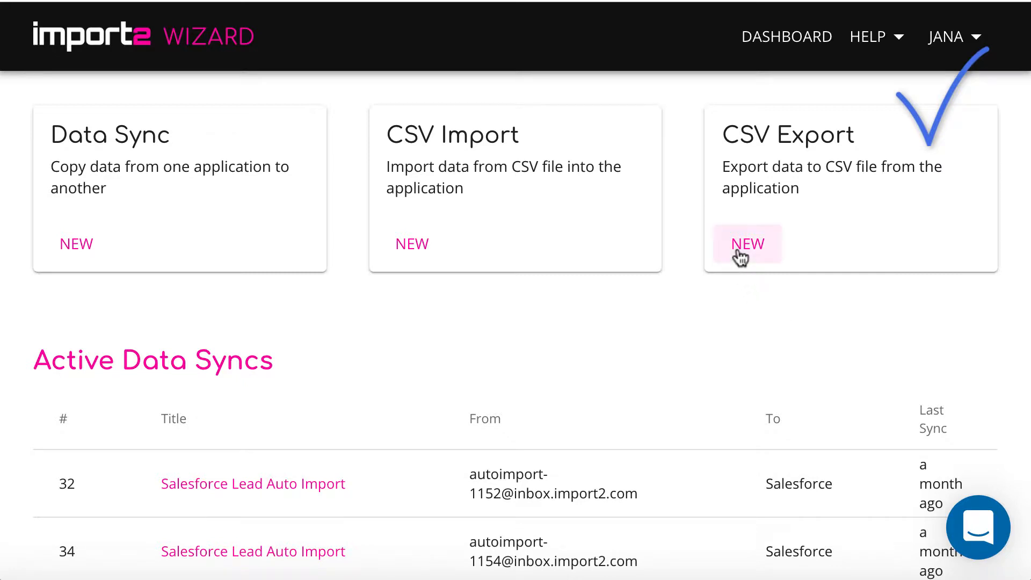
- Start a new one-time CSV export with ActiveCampaign as source and Deals as the data
{"action": "left_click", "coordinate": [747, 243]}
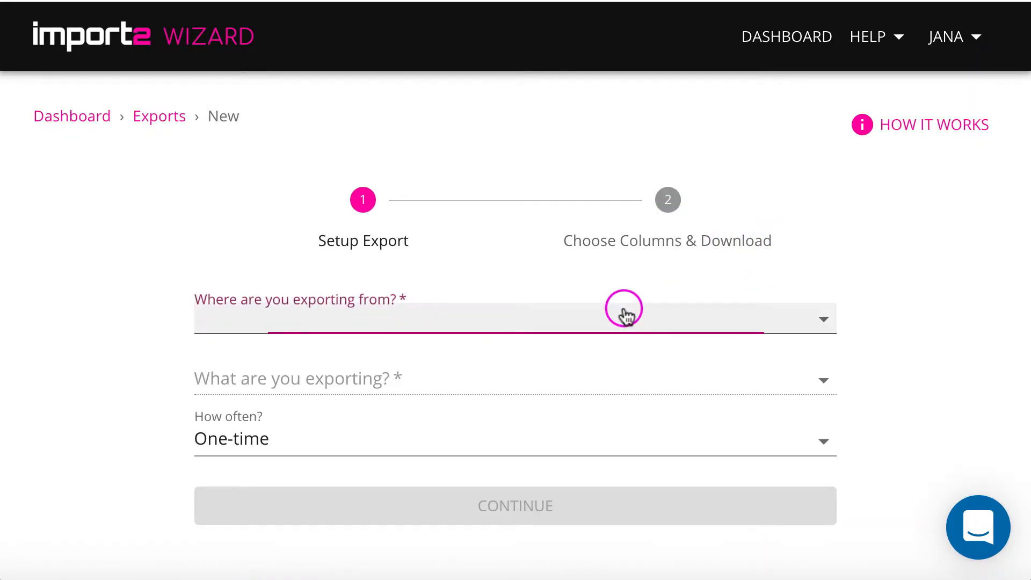
{"action": "left_click", "coordinate": [625, 313]}
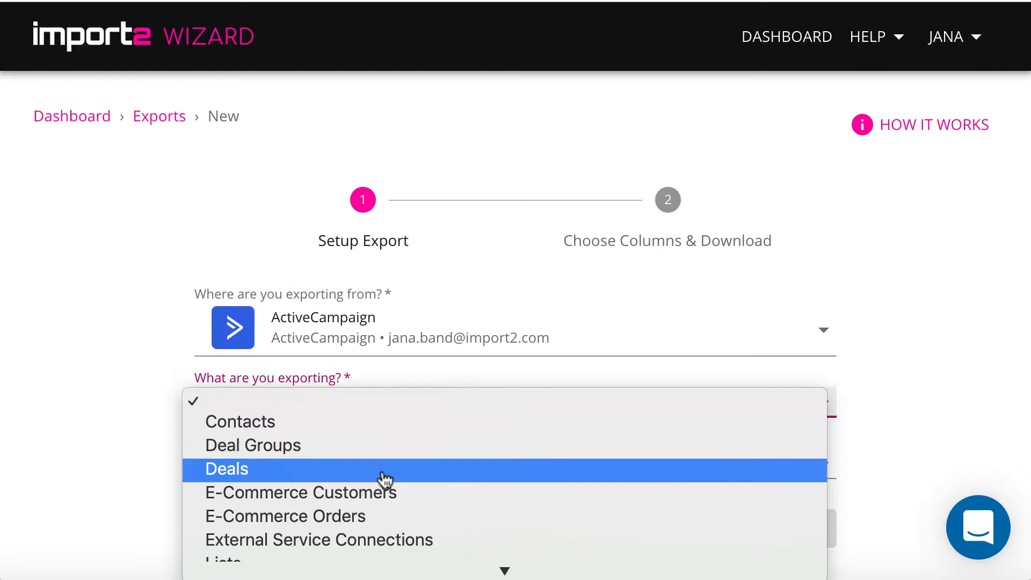
{"action": "left_click", "coordinate": [226, 468]}
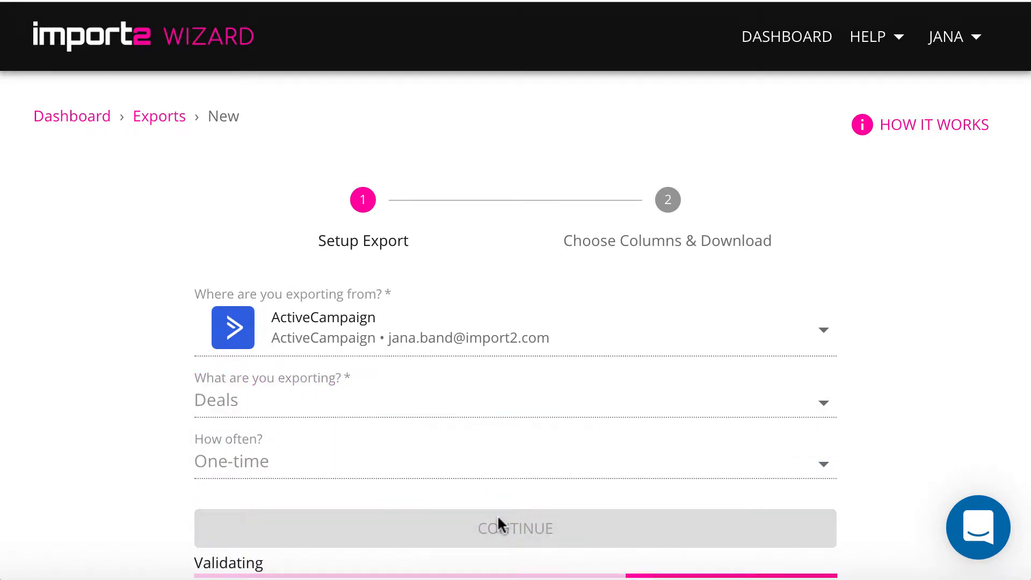
{"action": "left_click", "coordinate": [516, 527]}
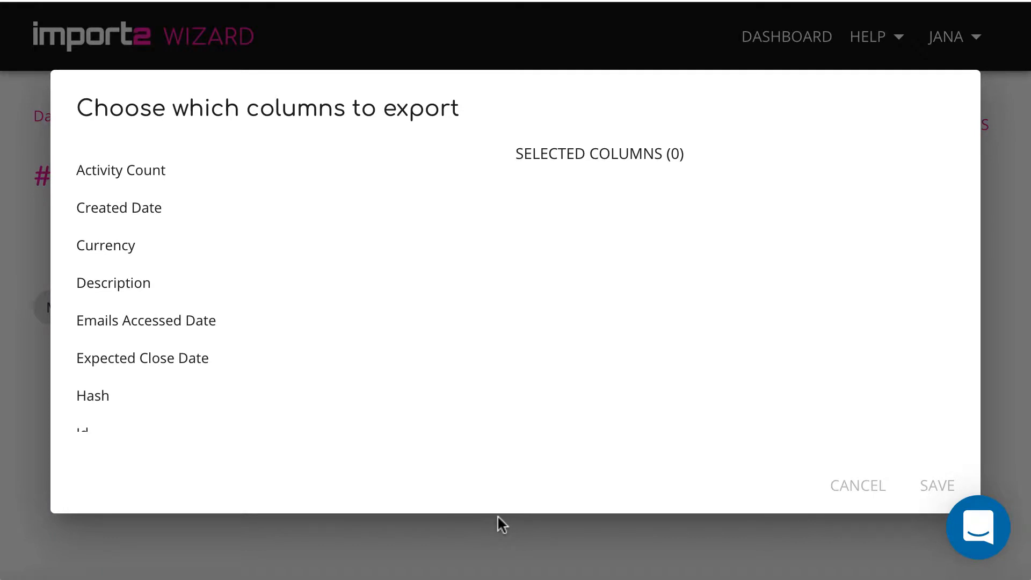
- Add Title, Value, Expected Close Date, Currency, Contact Email, Contact Full Name and Stage Title, then save
{"action": "scroll", "scroll_direction": "down", "scroll_amount": 3}
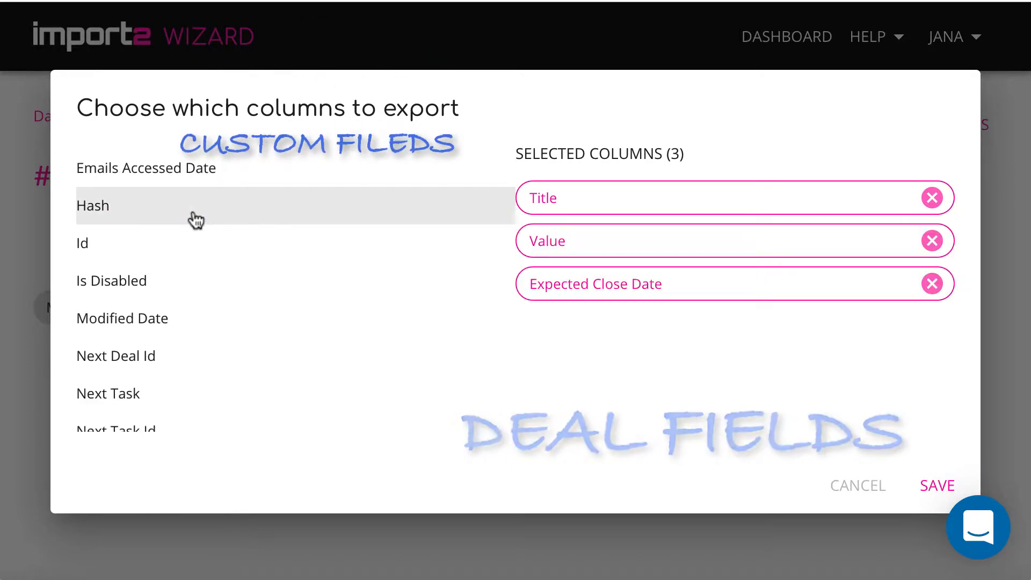
{"action": "mouse_move", "coordinate": [305, 281]}
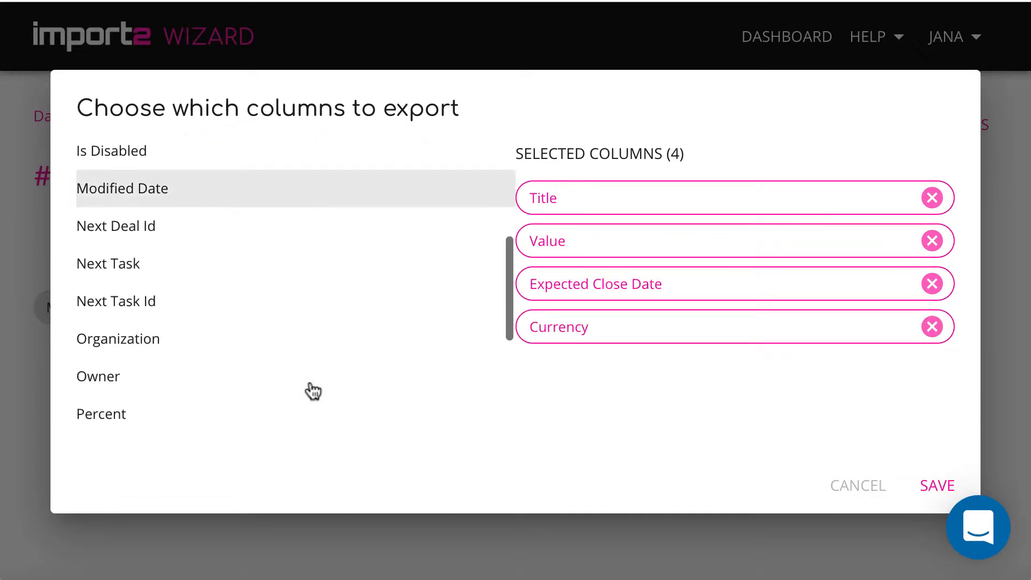
{"action": "scroll", "scroll_direction": "down", "scroll_amount": 3}
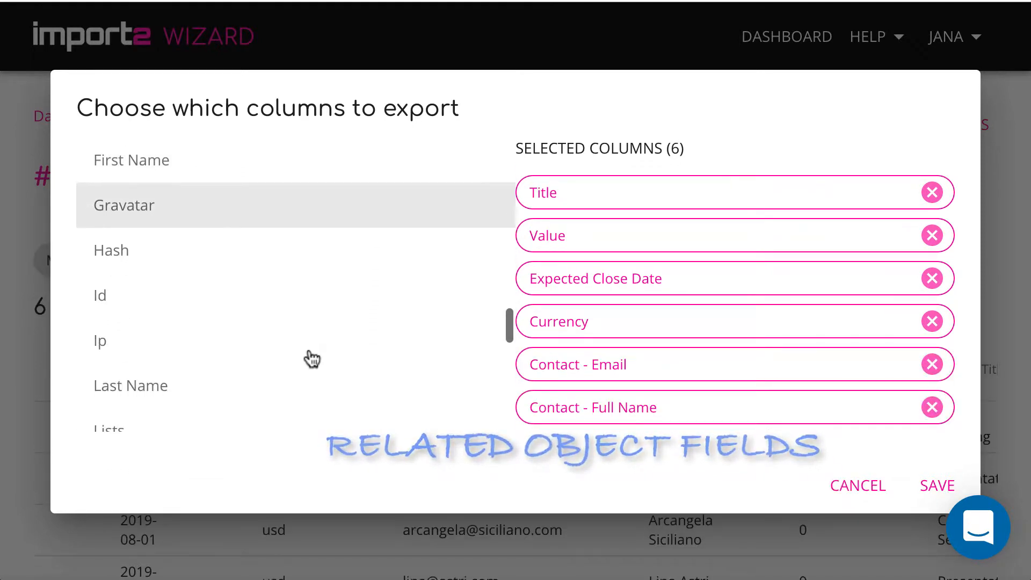
{"action": "scroll", "scroll_direction": "down", "scroll_amount": 3}
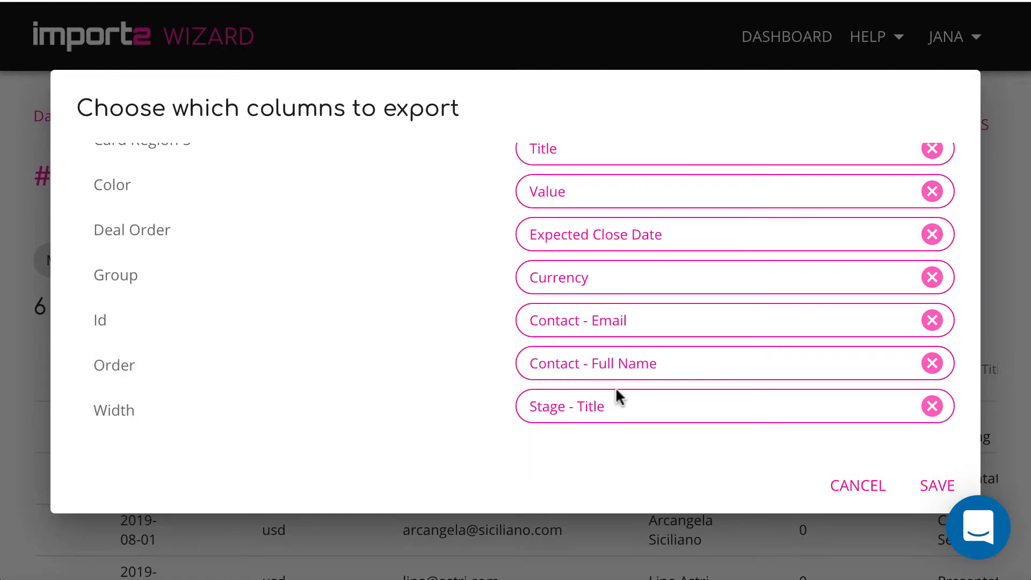
{"action": "left_click", "coordinate": [937, 484]}
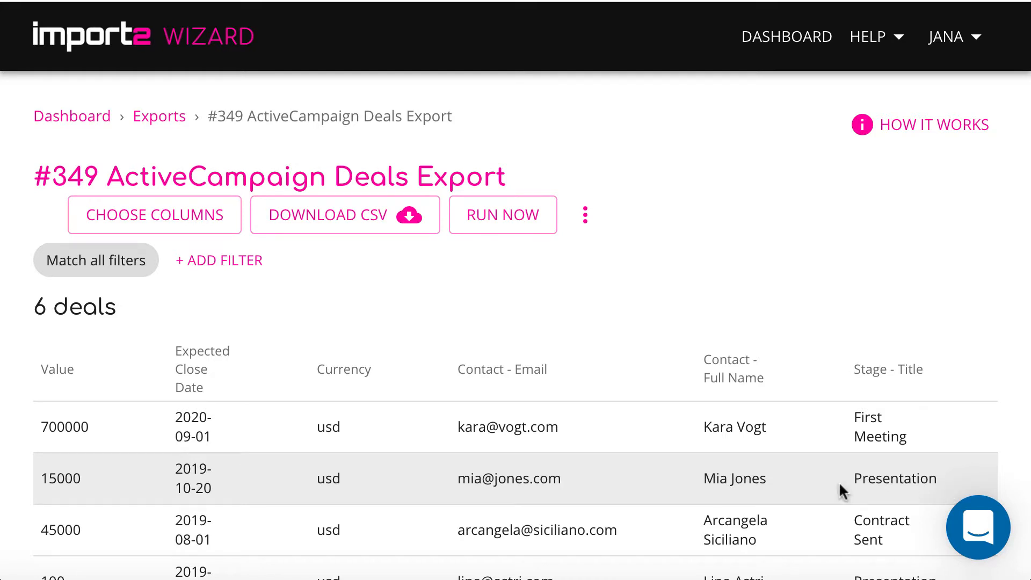
- Add a filter keeping only deals with Value greater than 20000
{"action": "scroll", "scroll_direction": "down", "scroll_amount": 3}
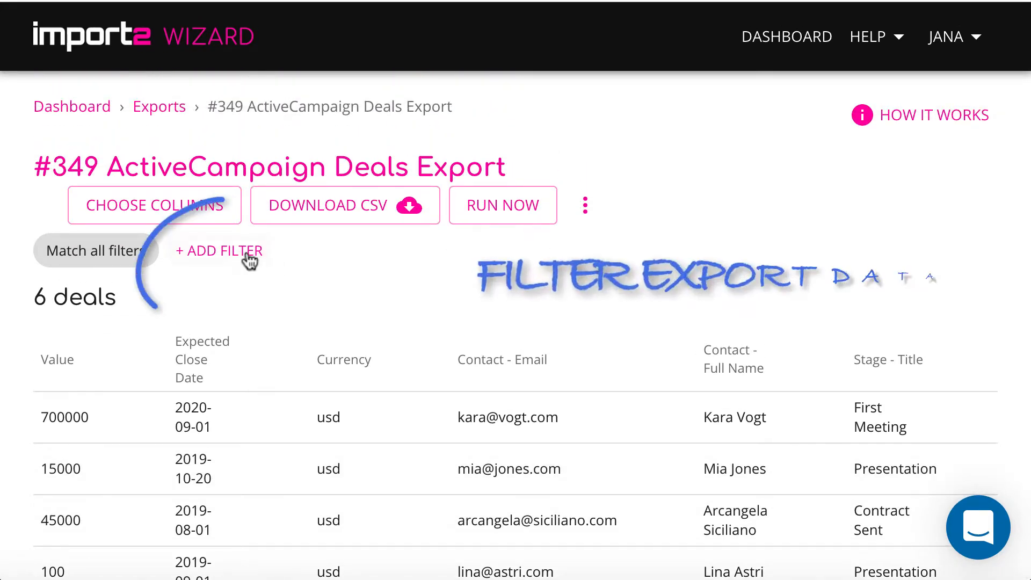
{"action": "left_click", "coordinate": [219, 251]}
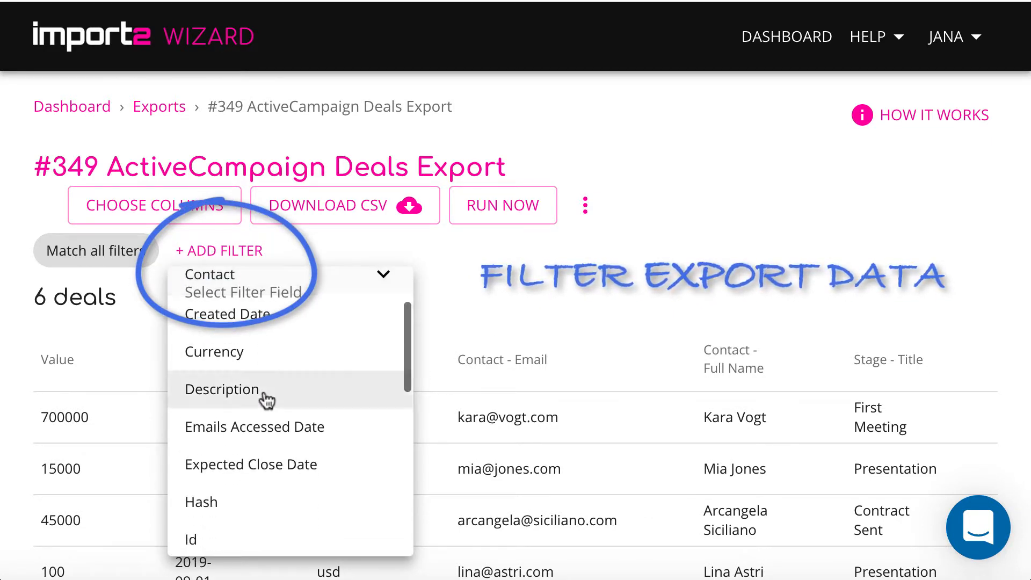
{"action": "scroll", "scroll_direction": "down", "scroll_amount": 3}
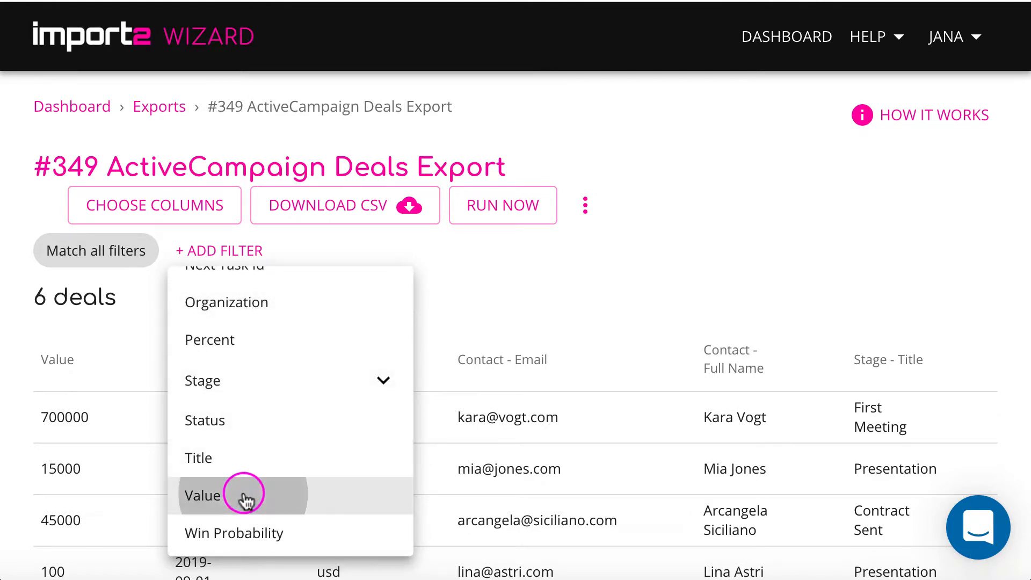
{"action": "left_click", "coordinate": [202, 494]}
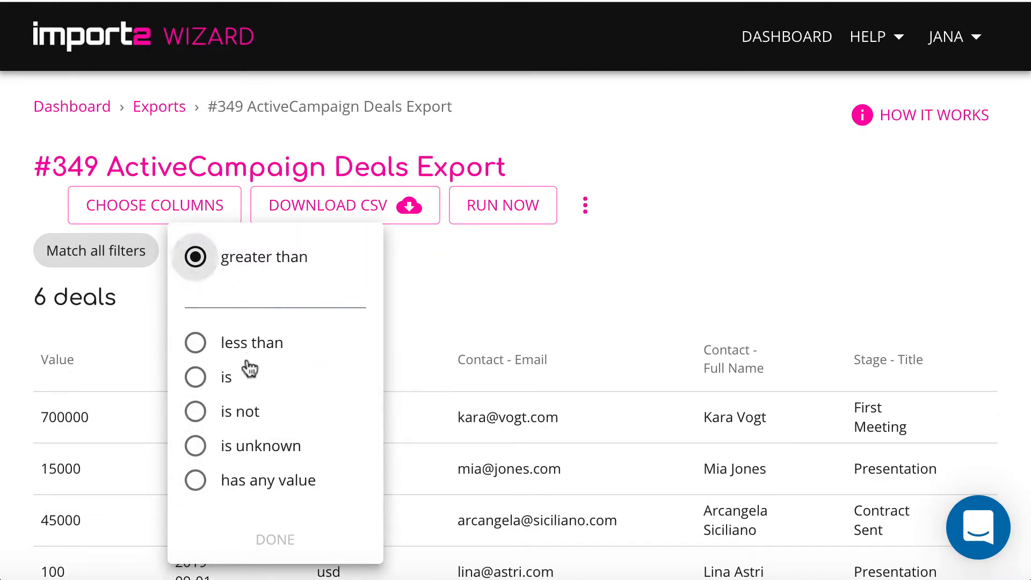
{"action": "type", "text": "20000"}
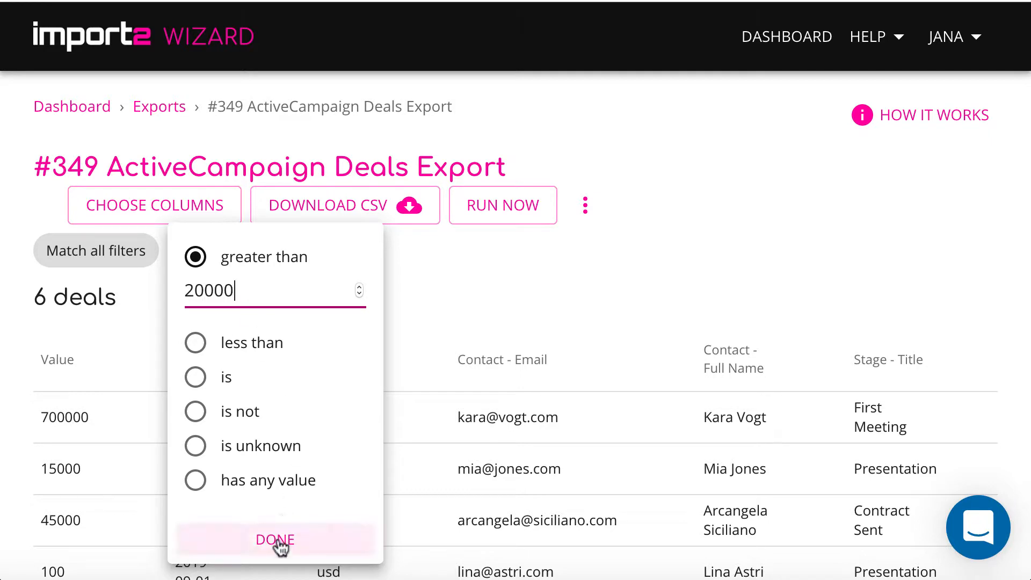
{"action": "left_click", "coordinate": [275, 539]}
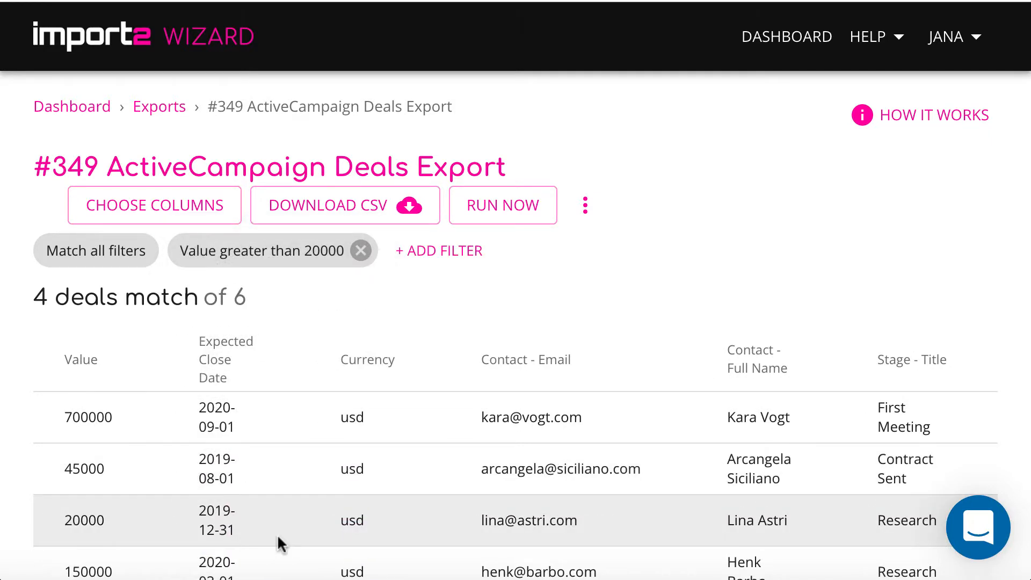
- Download the filtered deals as CSV and view them in Google Sheets
{"action": "scroll", "scroll_direction": "down", "scroll_amount": 3}
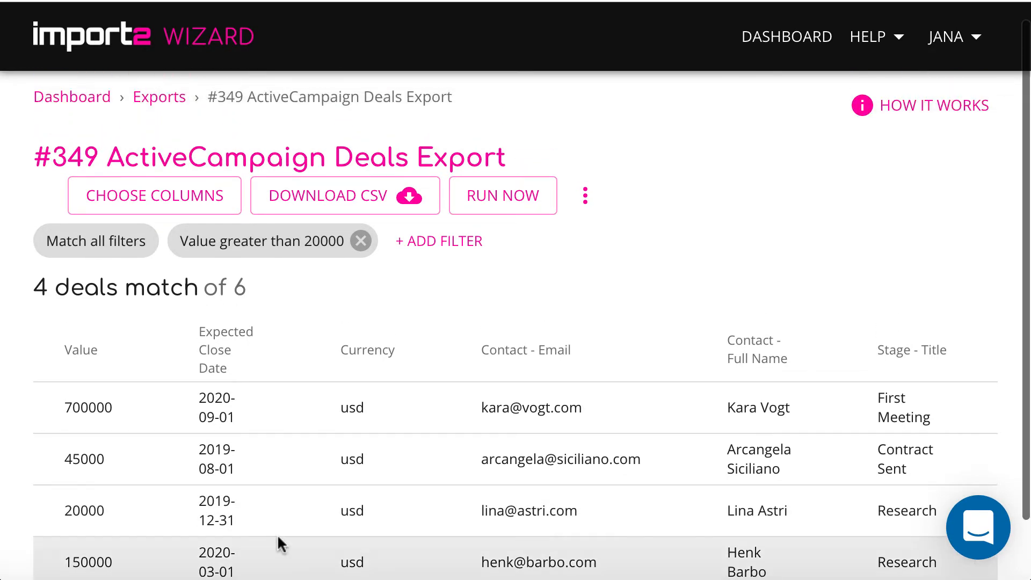
{"action": "left_click", "coordinate": [344, 195]}
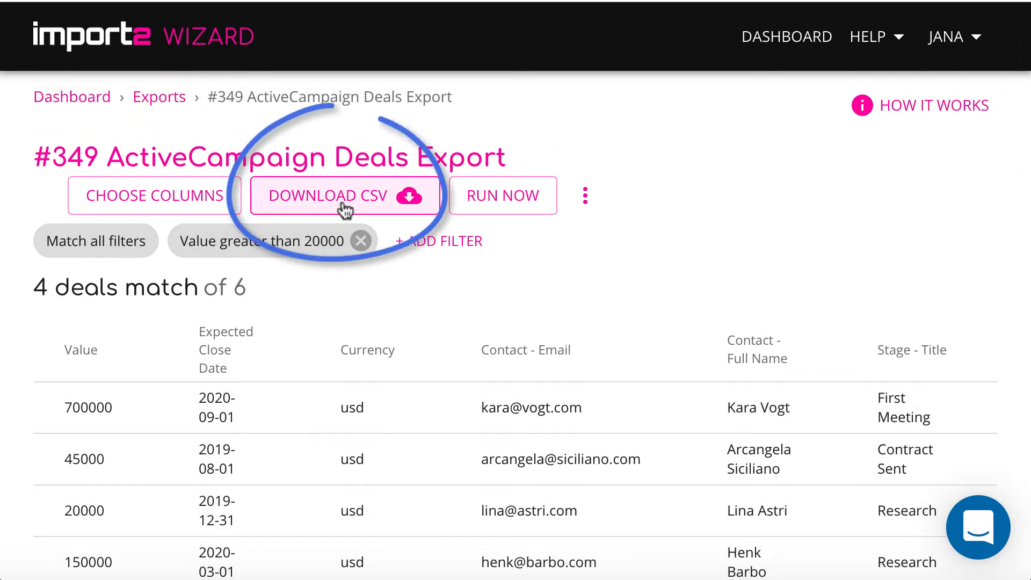
{"action": "left_click", "coordinate": [343, 195]}
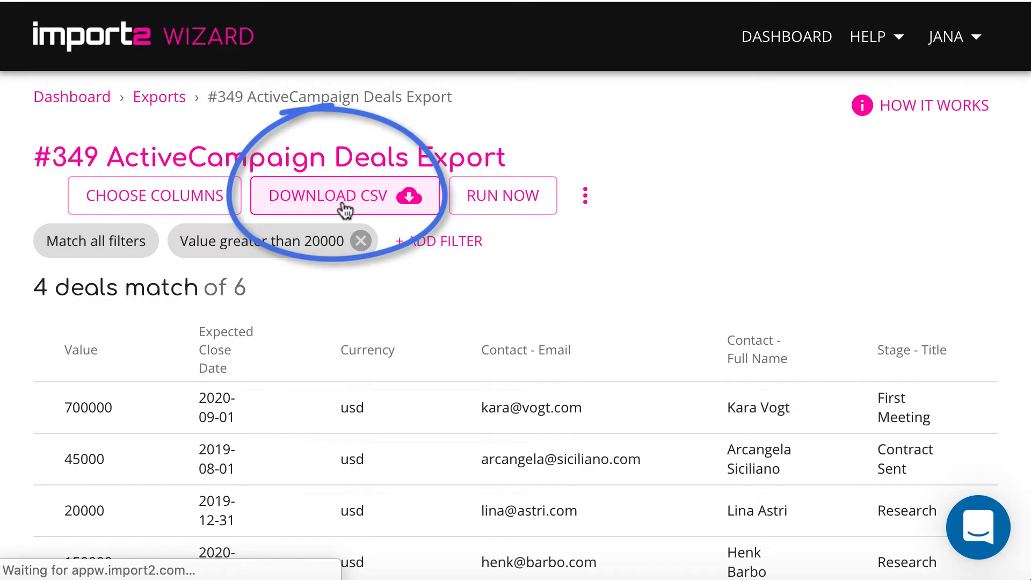
{"action": "left_click", "coordinate": [339, 195]}
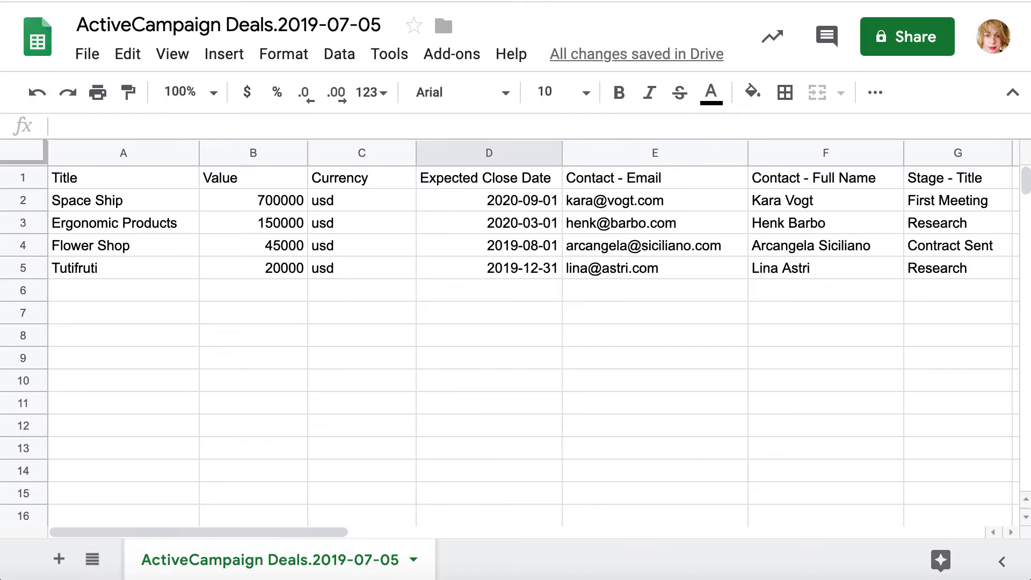